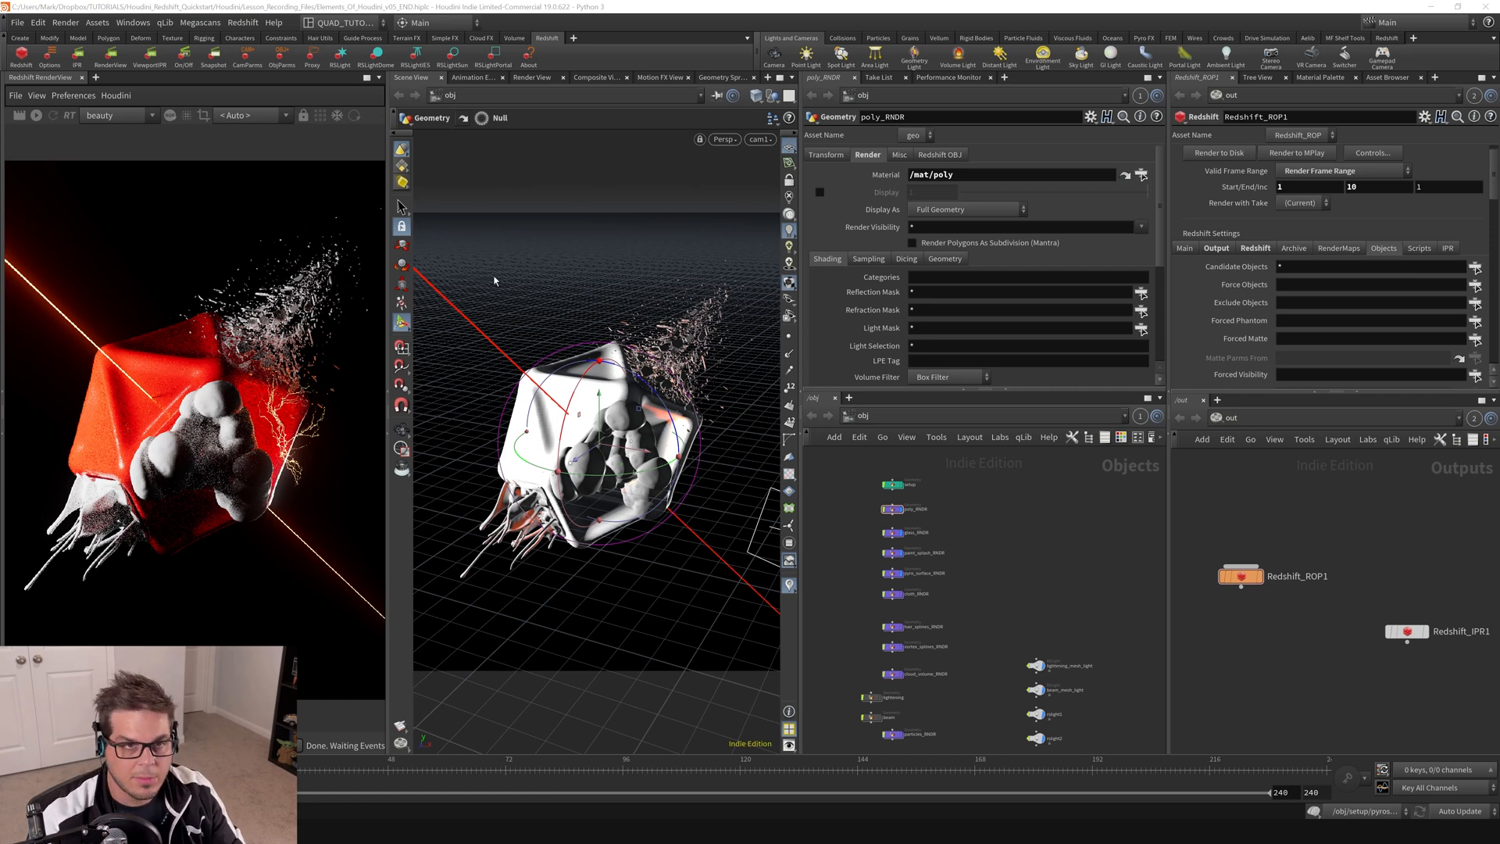
mouse_move(472, 480)
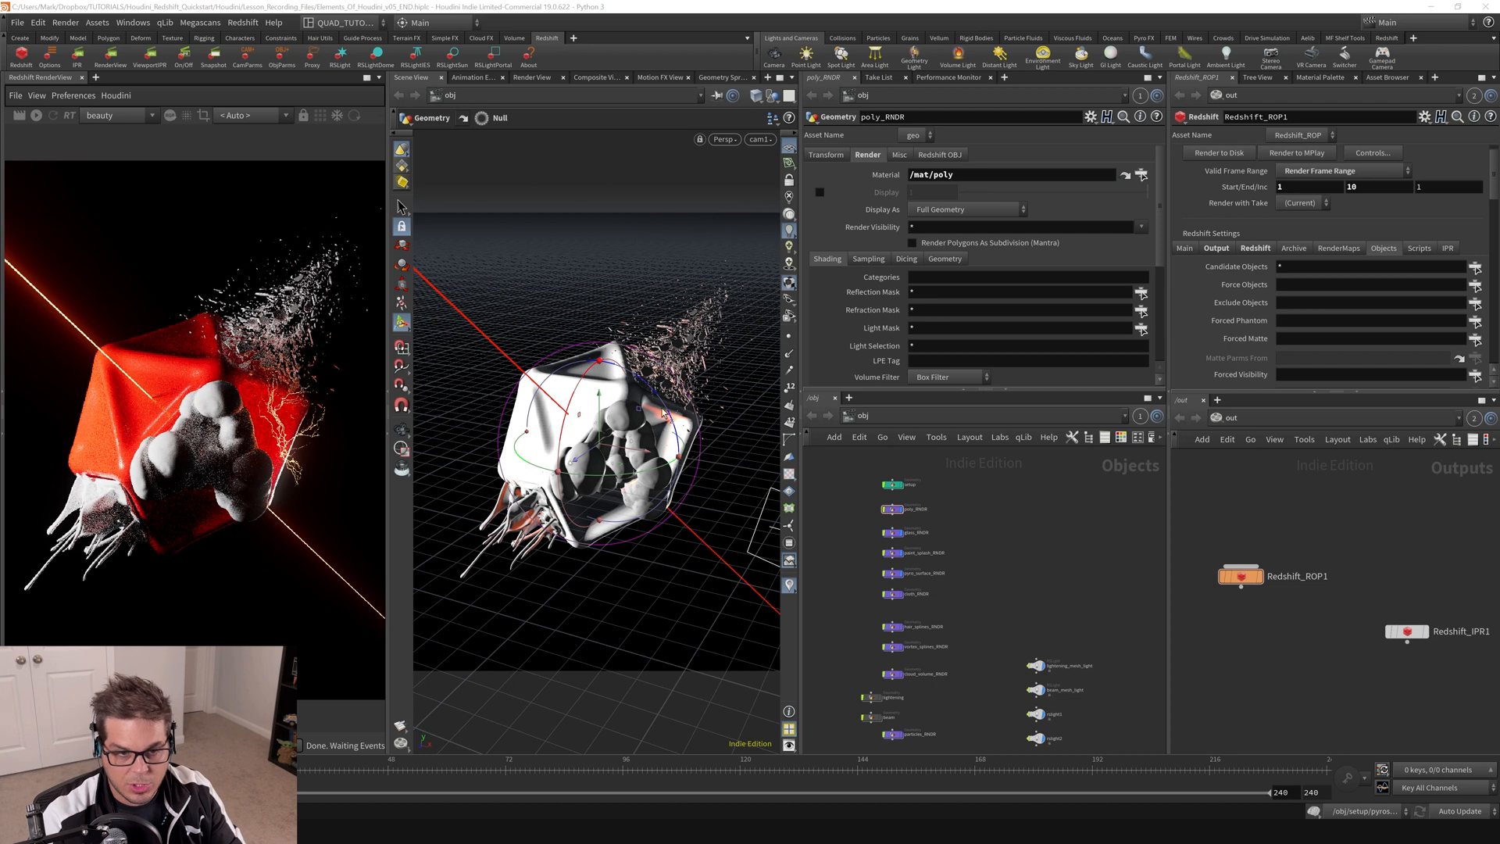
mouse_move(657, 563)
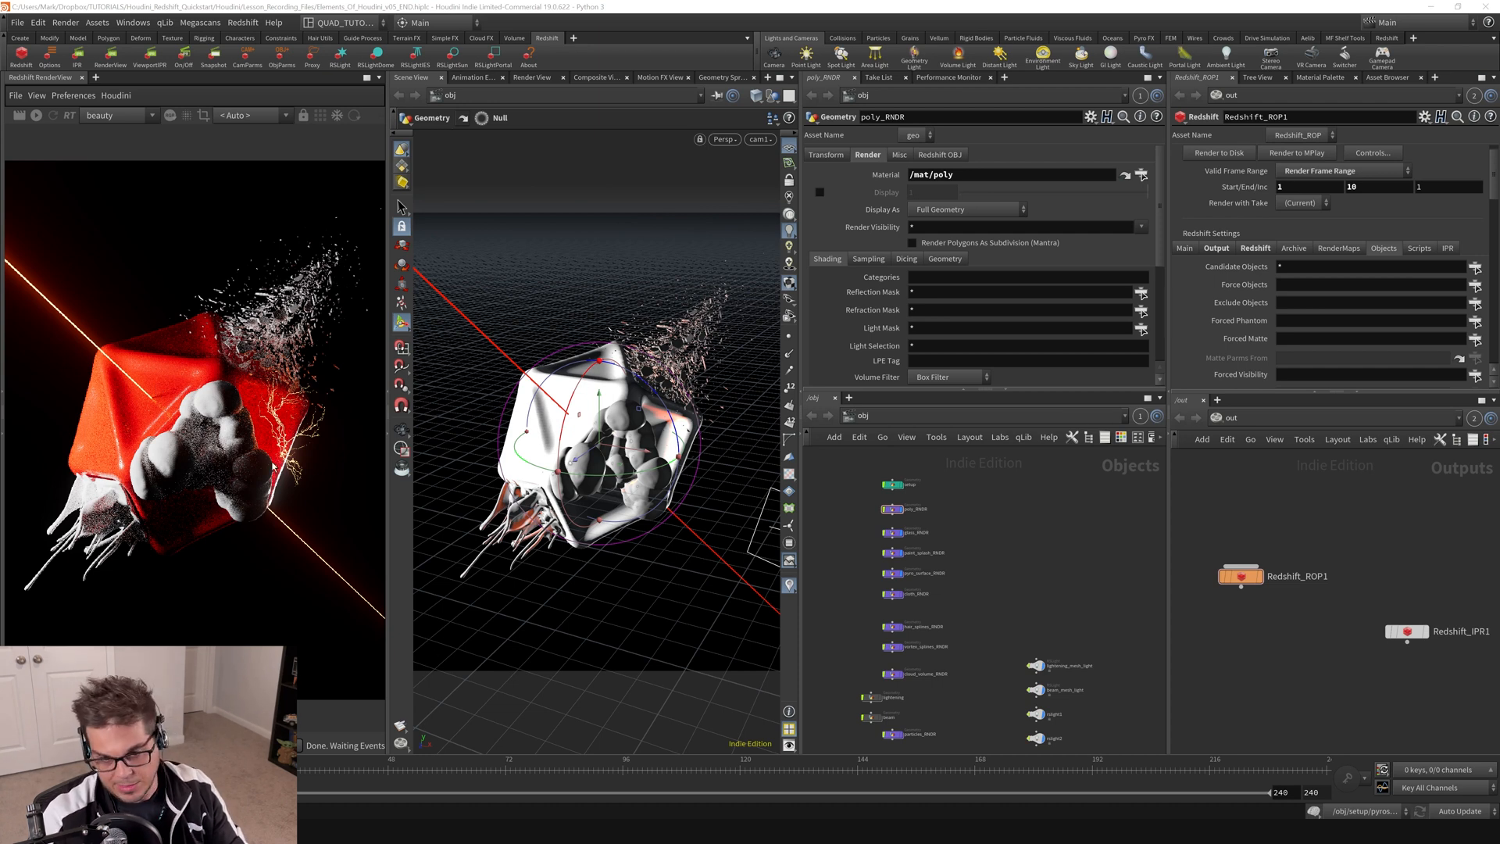
mouse_move(421, 427)
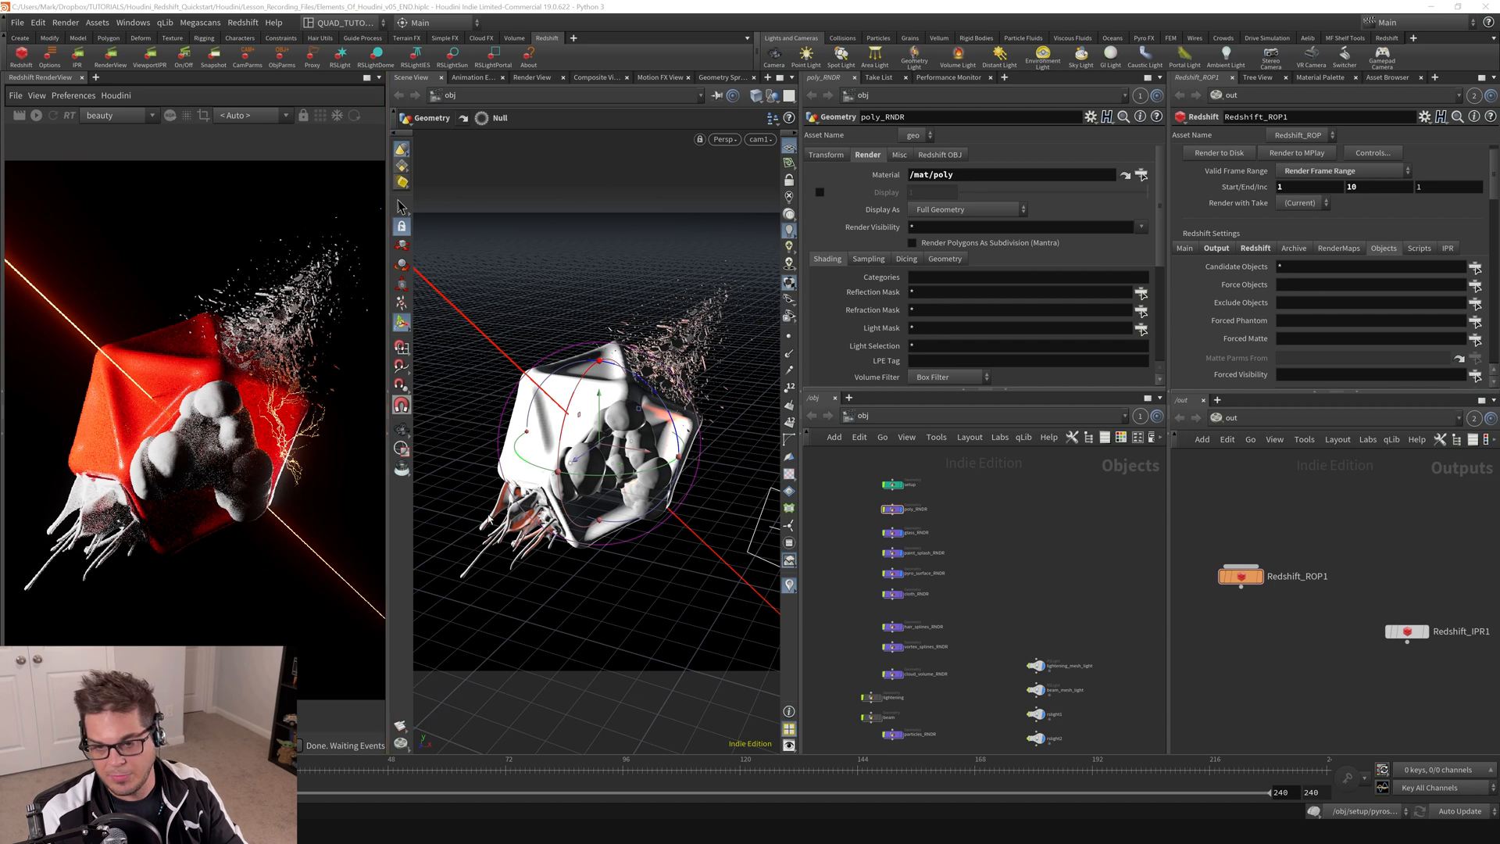
mouse_move(293, 161)
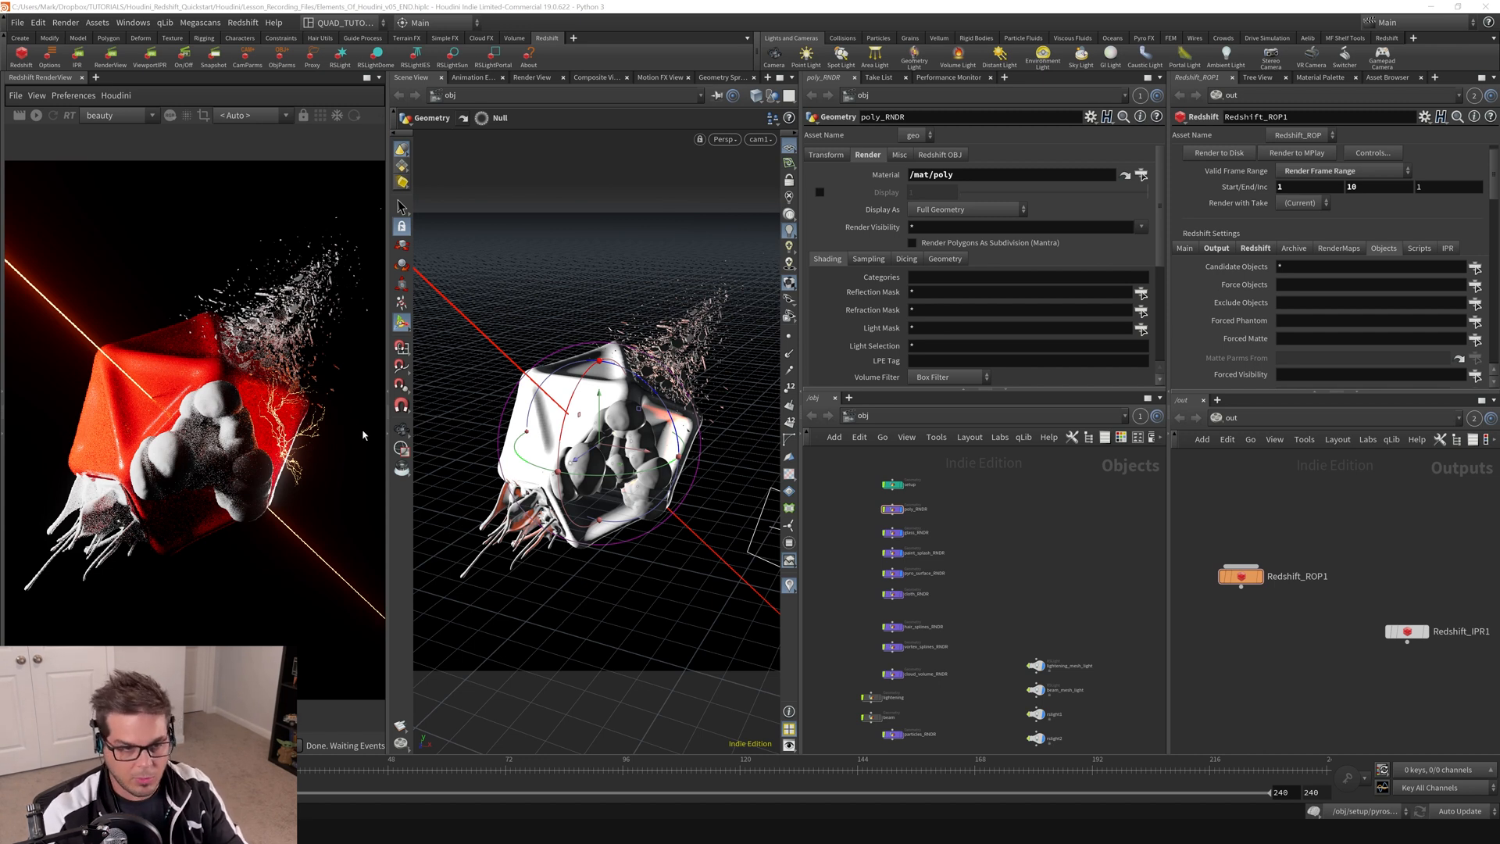
mouse_move(387, 413)
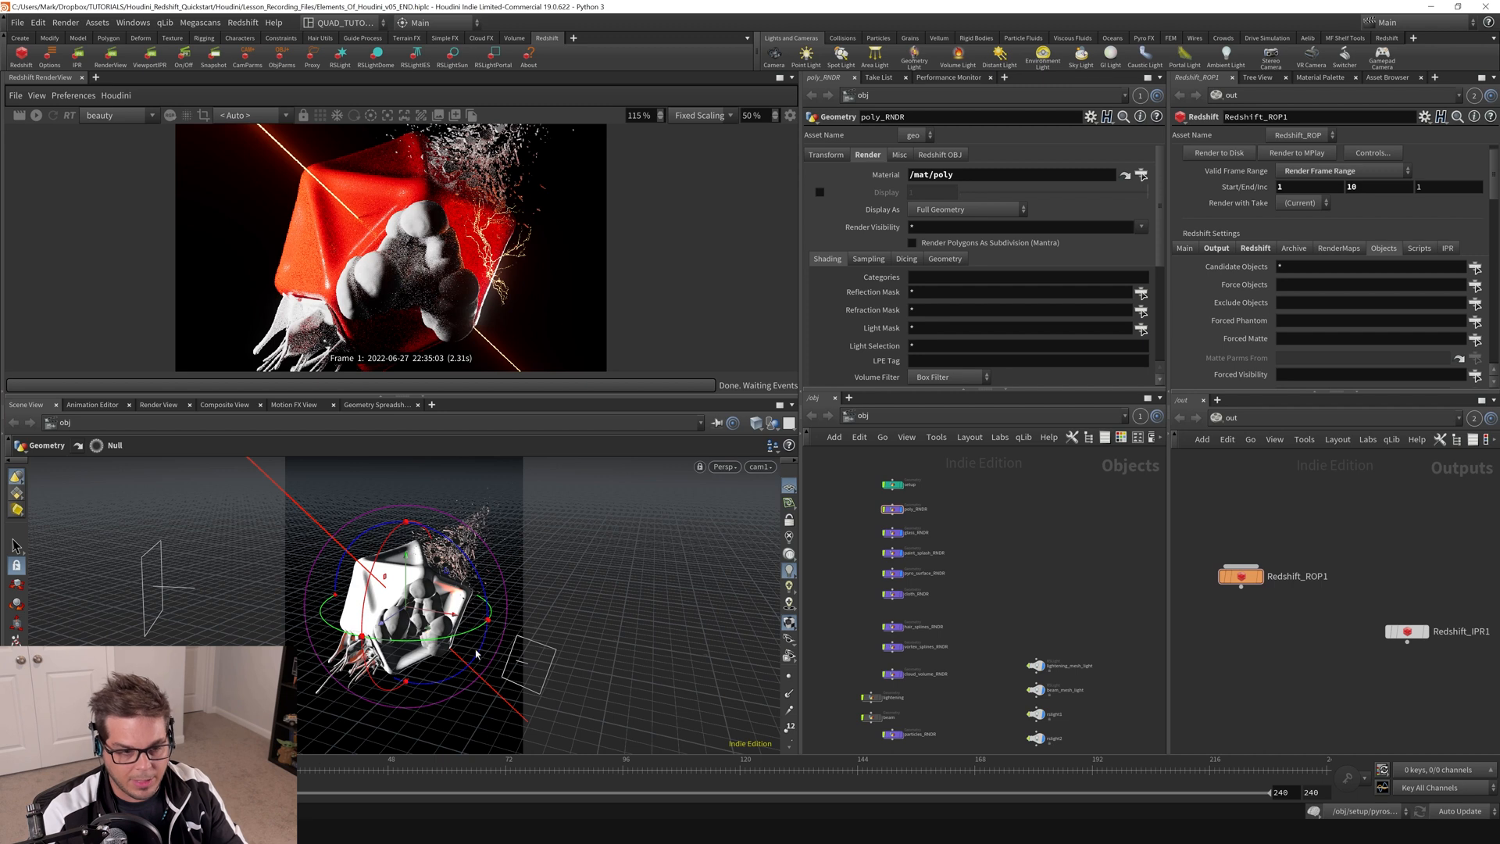
mouse_move(422, 425)
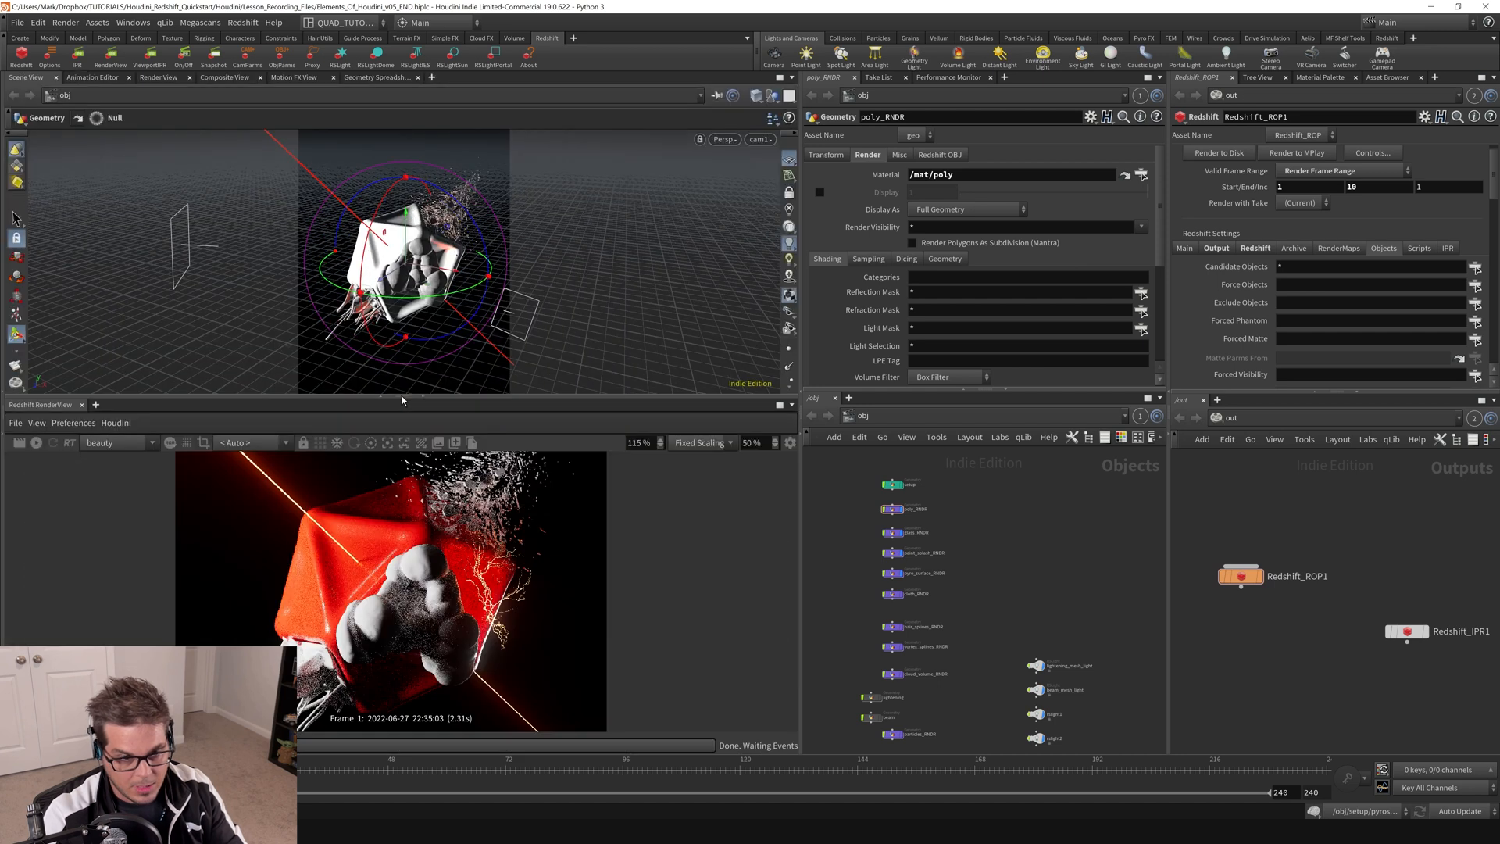
mouse_move(468, 587)
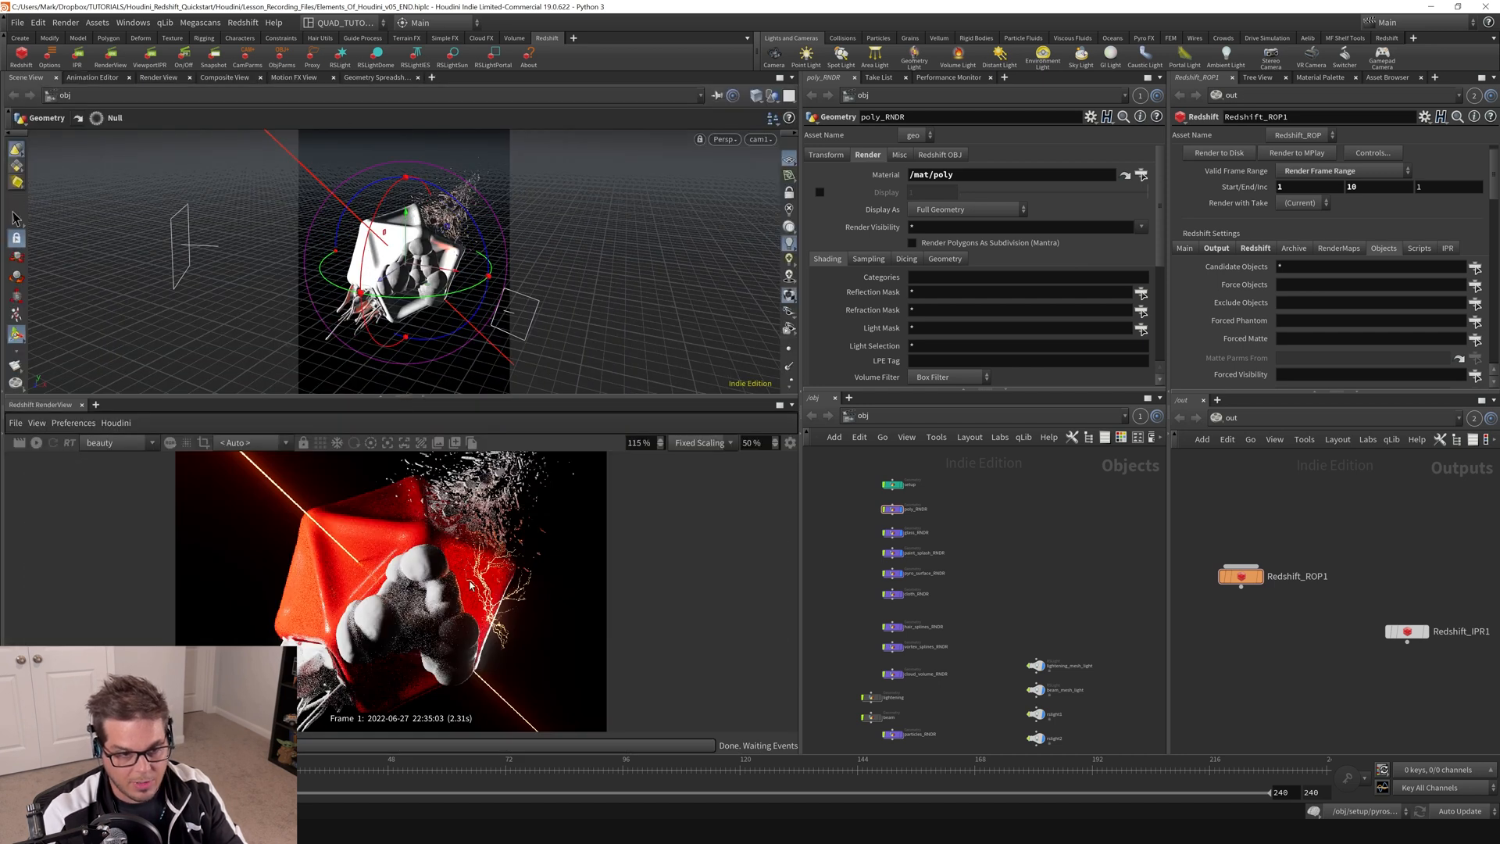
mouse_move(460, 283)
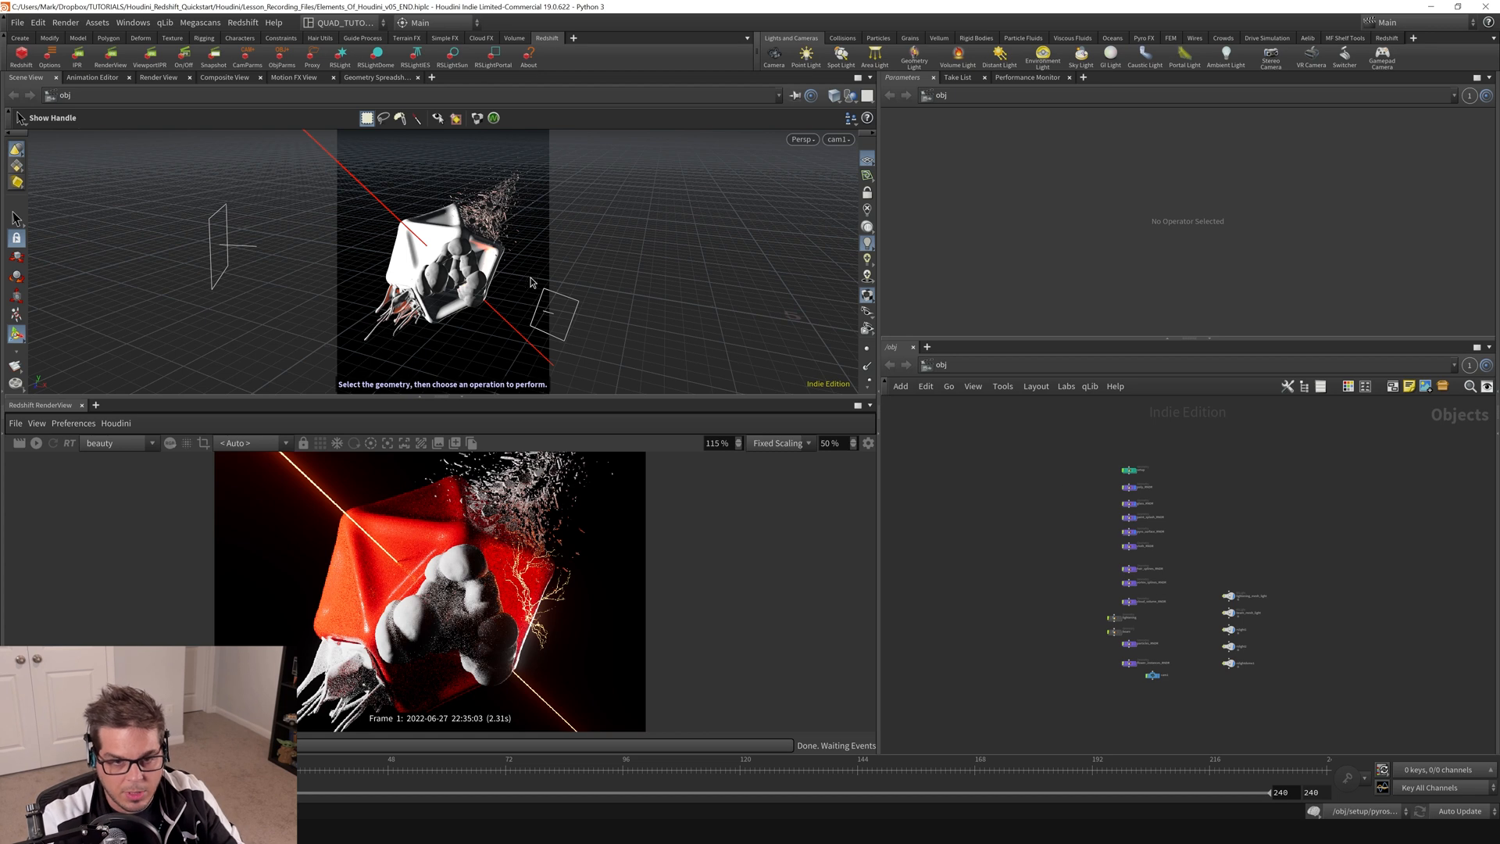
mouse_move(524, 235)
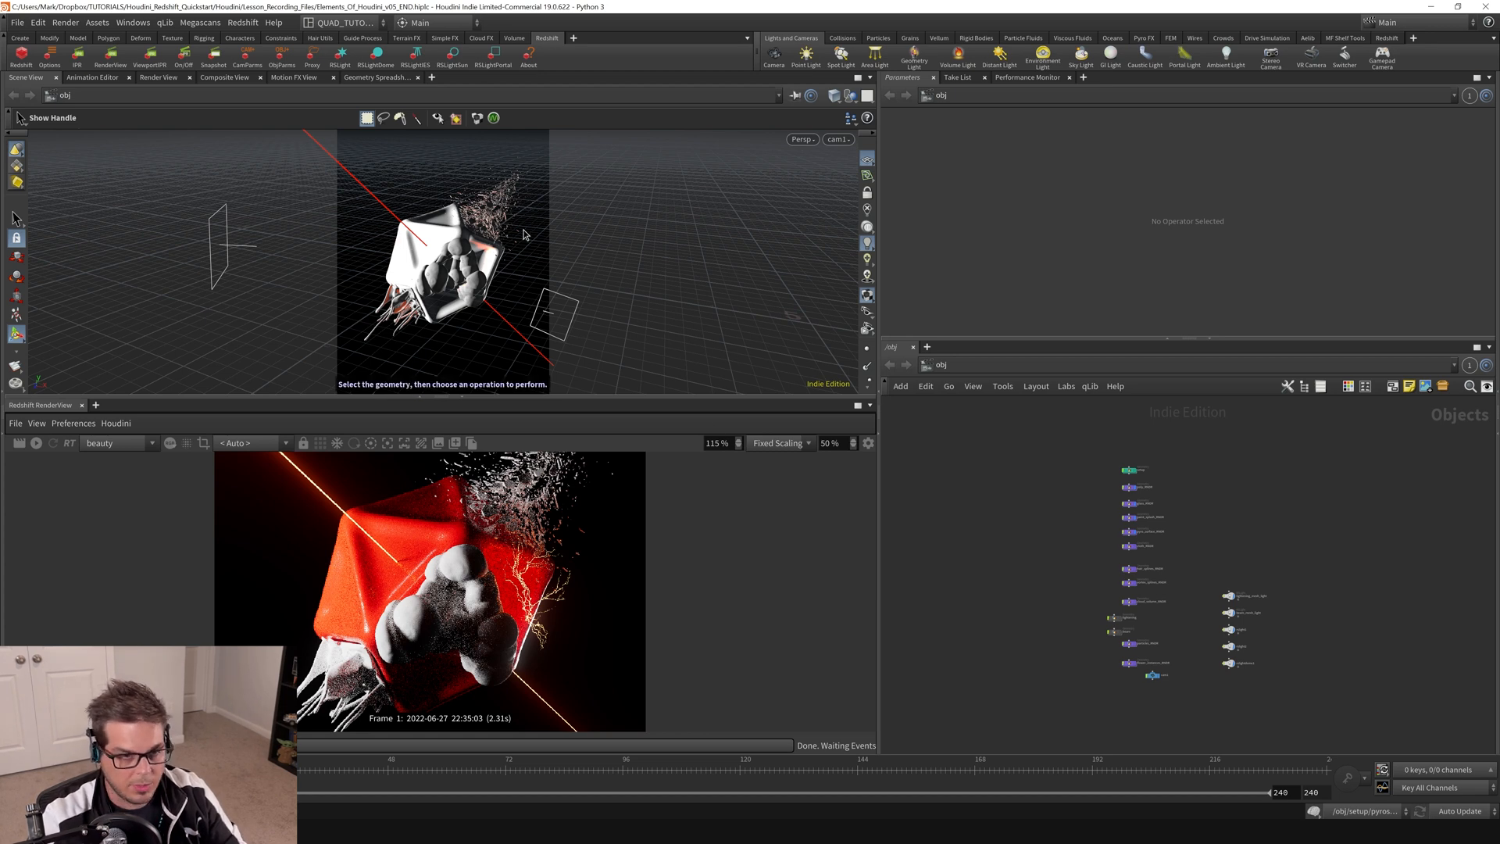
mouse_move(564, 230)
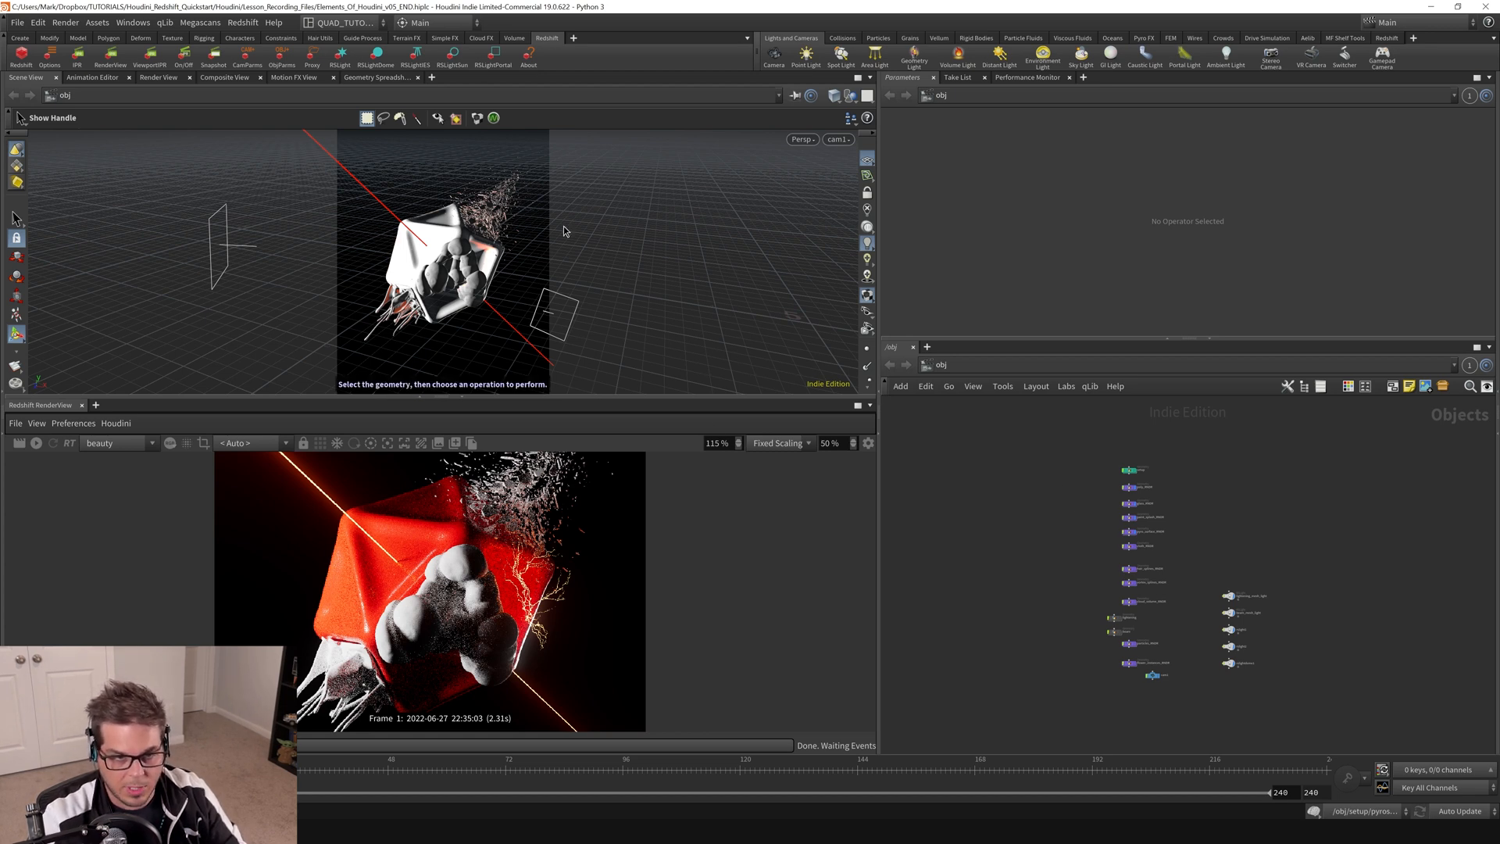